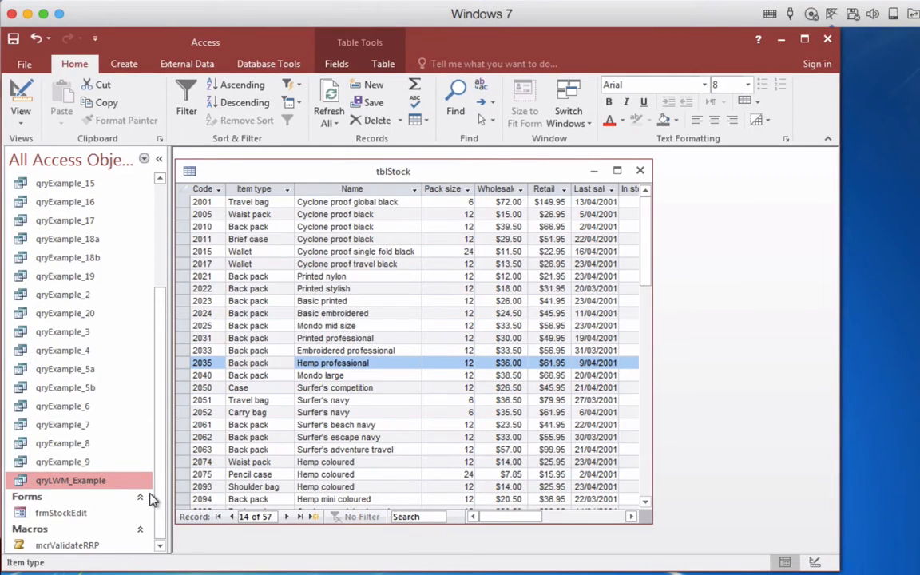
pyautogui.moveTo(106, 495)
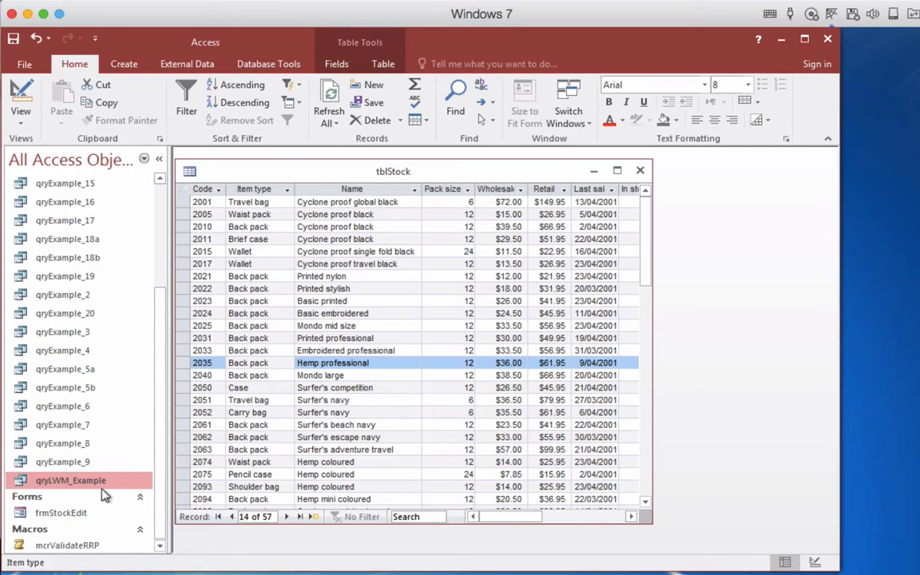
# Open the qryLWM_Example query, built on tblStock's Code and Pack fields.
pyautogui.doubleClick(70, 480)
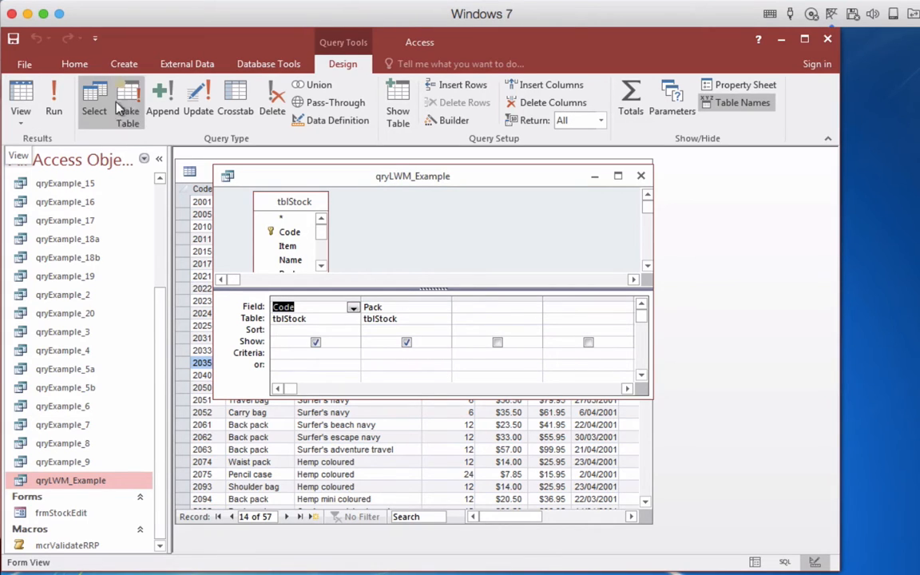
# View qryLWM_Example as SQL: SELECT DISTINCTROW tblStock.Code, tblStock.Pack FROM tblStock.
pyautogui.click(21, 96)
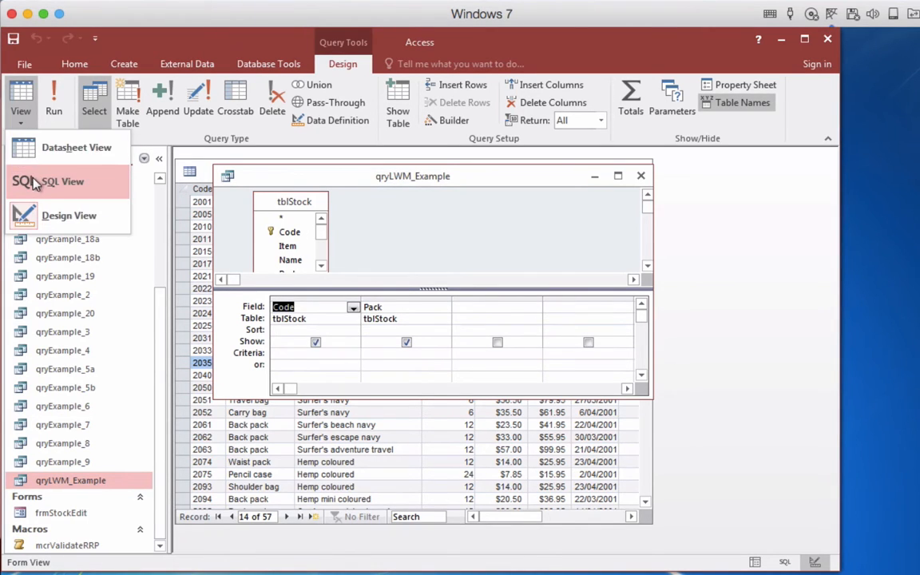
pyautogui.click(61, 182)
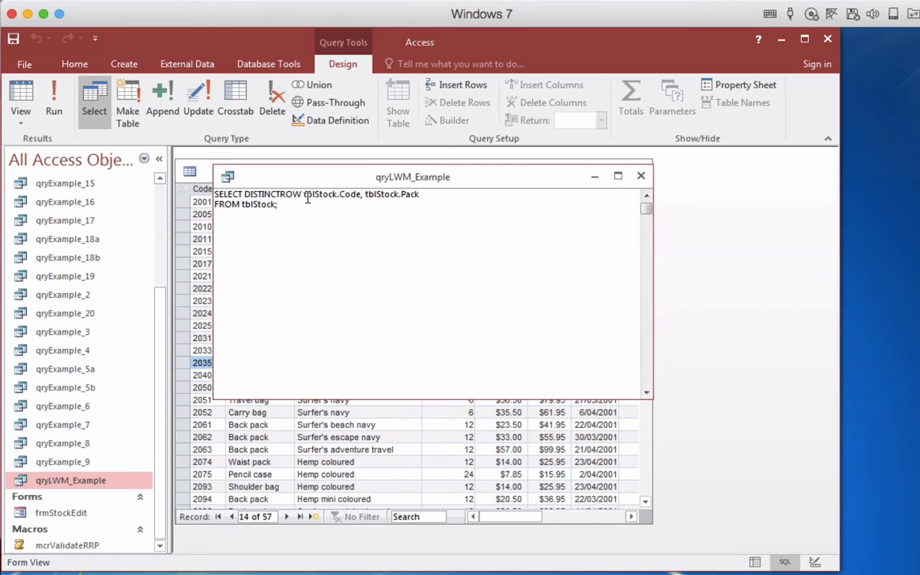
pyautogui.moveTo(348, 177)
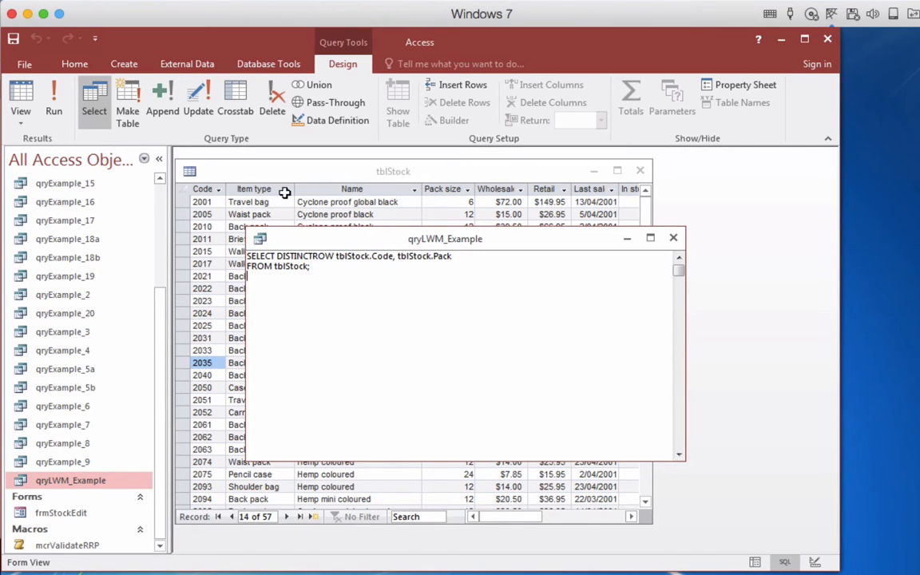
pyautogui.moveTo(370, 173)
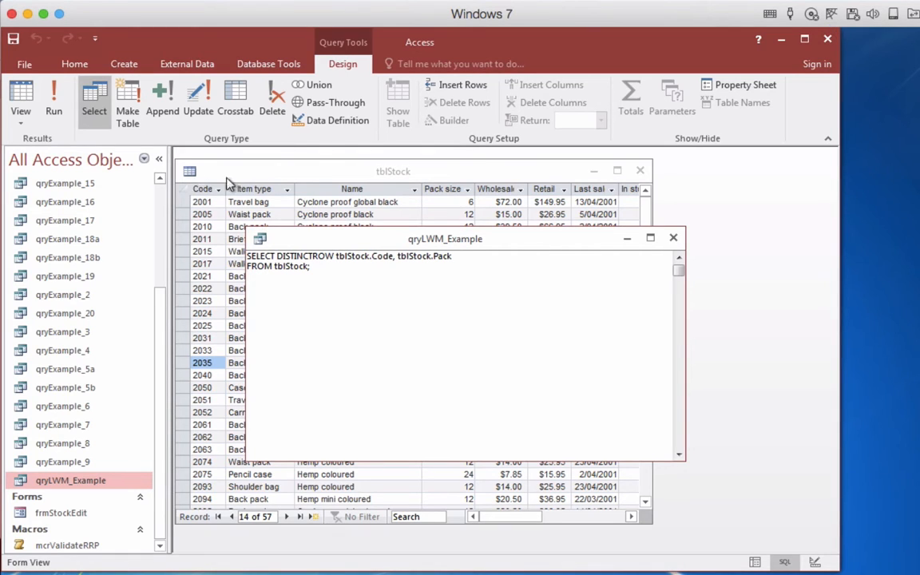
pyautogui.moveTo(773, 198)
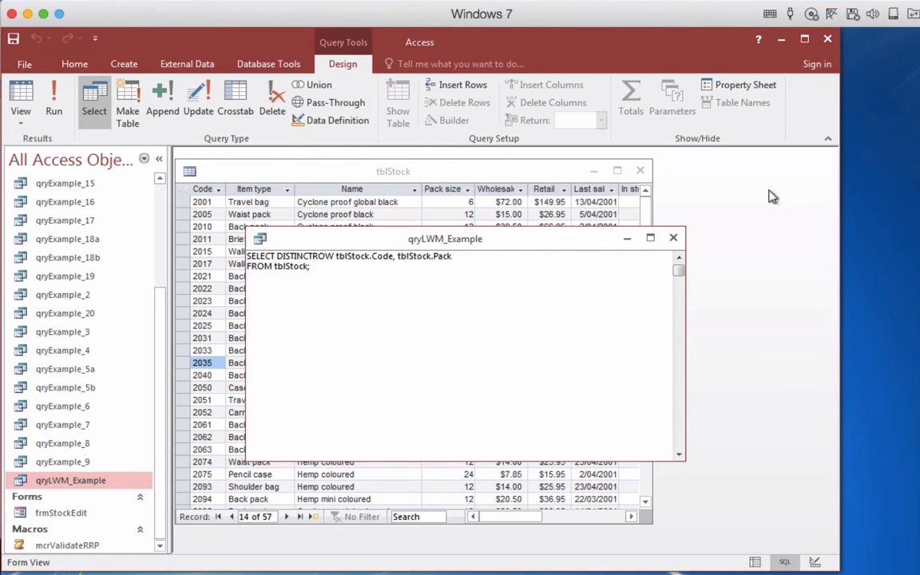
pyautogui.moveTo(425, 245)
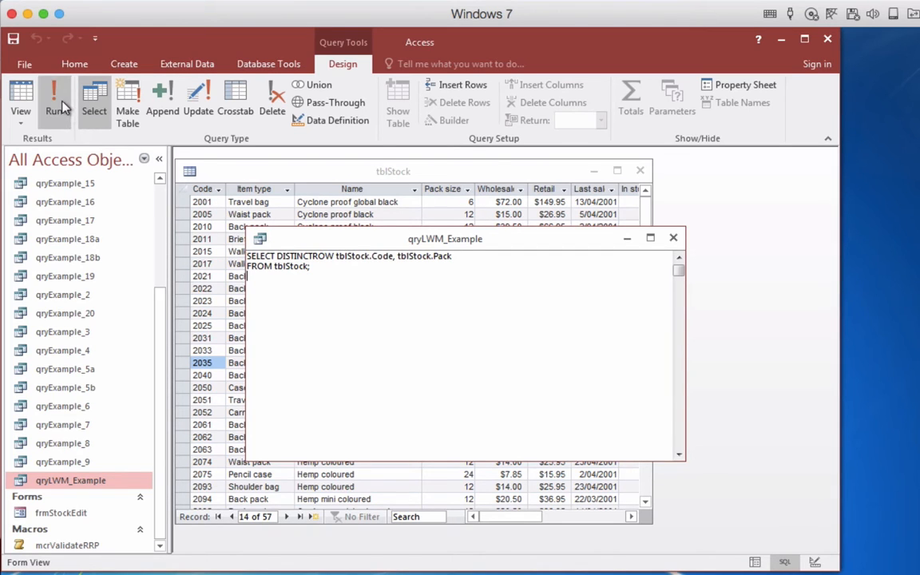
# Run the query to see its 57 Code and Pack records, then return to its SQL.
pyautogui.click(54, 95)
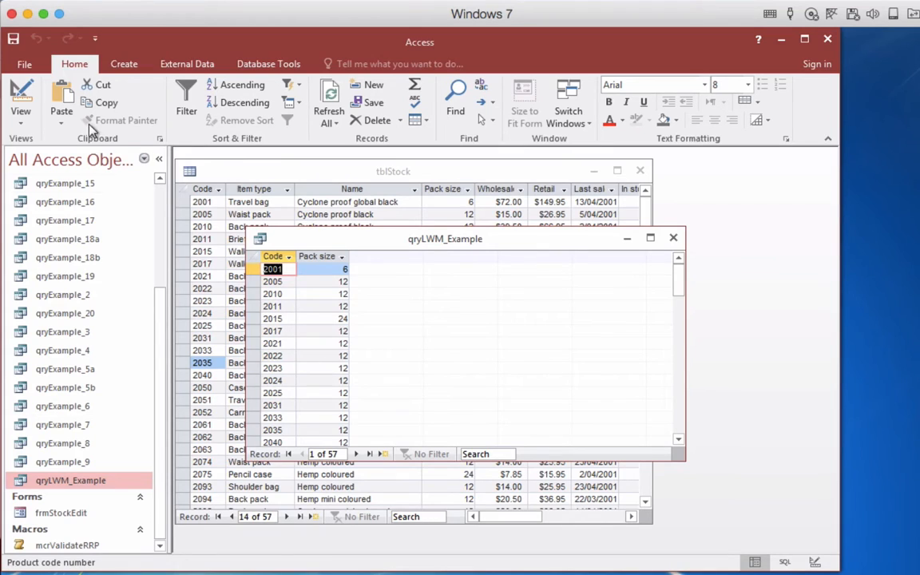
pyautogui.click(21, 95)
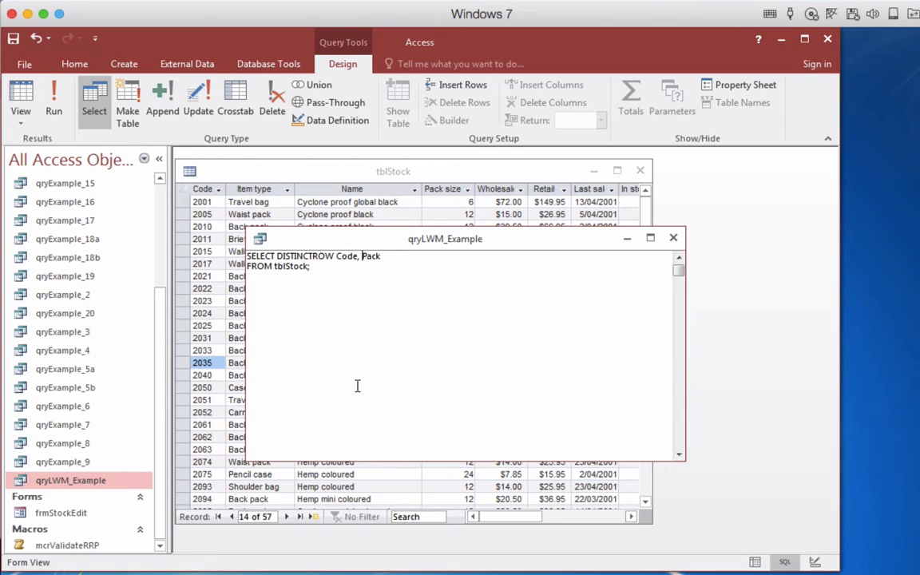
pyautogui.moveTo(370, 259)
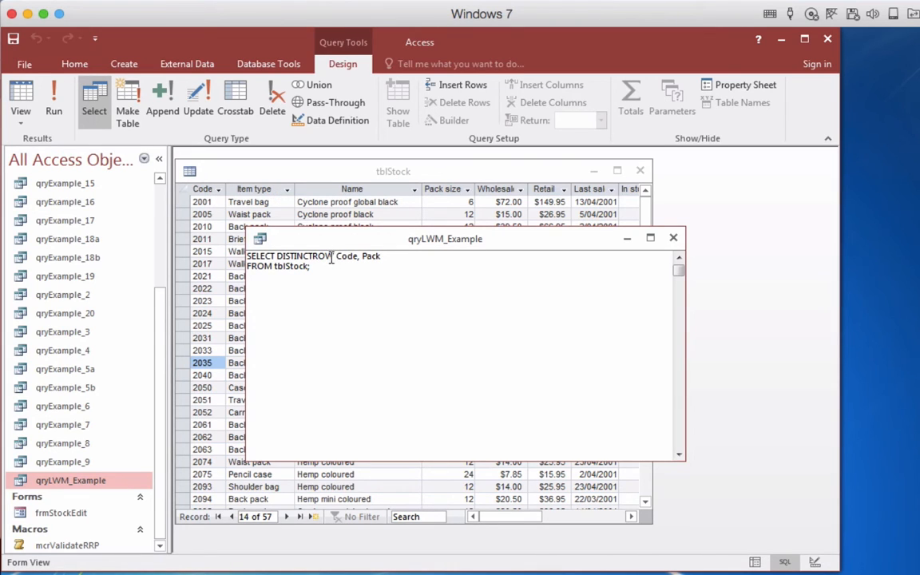
pyautogui.moveTo(336, 283)
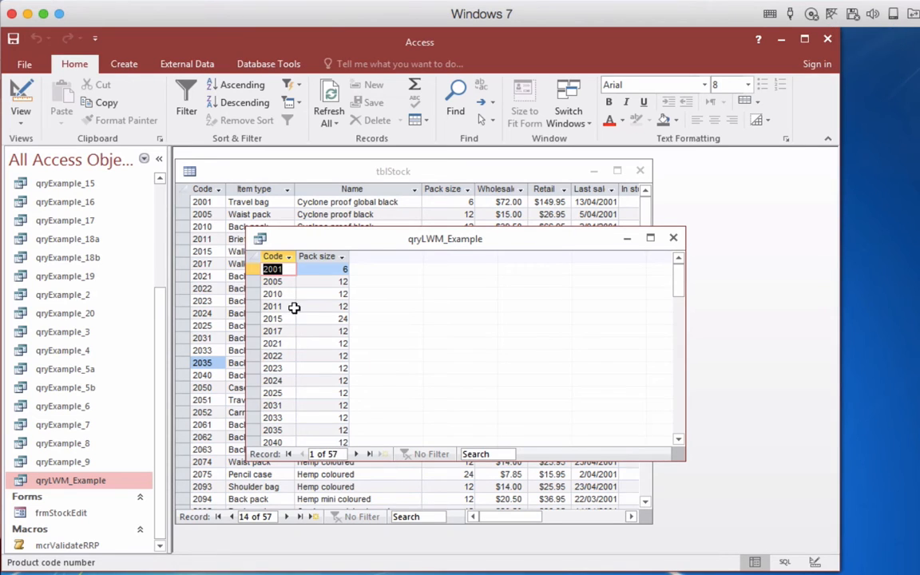
# Remove Code from the SELECT list and run it to list only 57 Pack sizes.
pyautogui.click(21, 99)
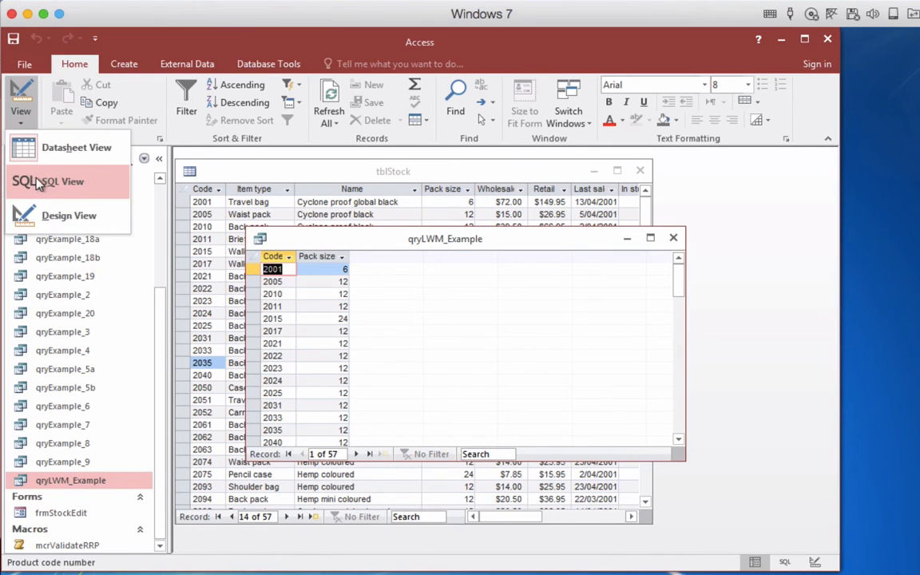
pyautogui.click(48, 183)
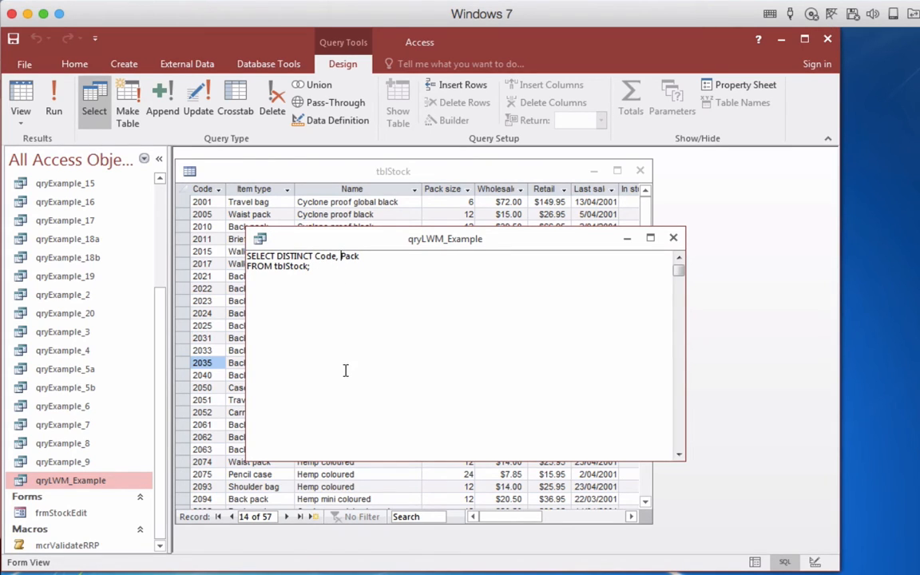
pyautogui.press('Backspace')
pyautogui.write('Row')
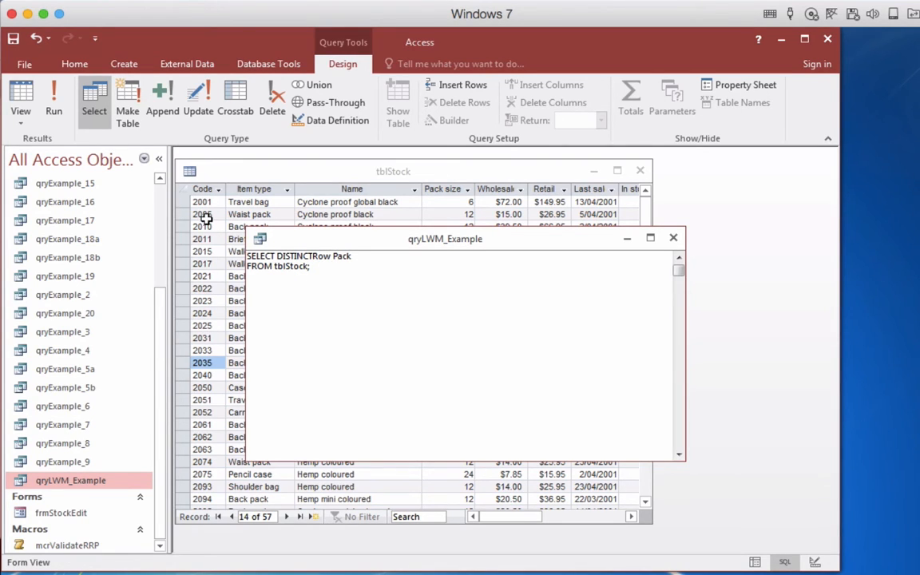
pyautogui.click(54, 96)
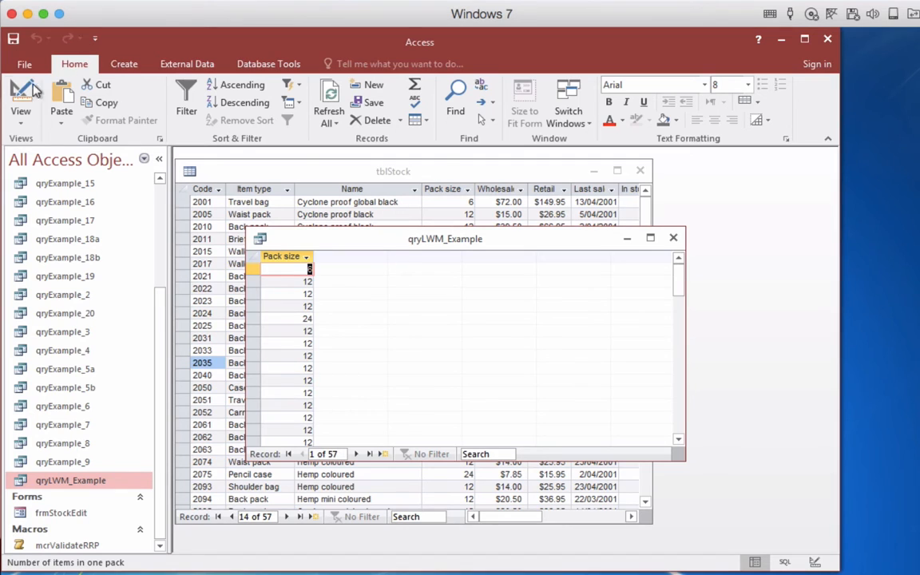
# Run SELECT DISTINCT Pack FROM tblStock to get just 4 unique pack sizes.
pyautogui.click(20, 95)
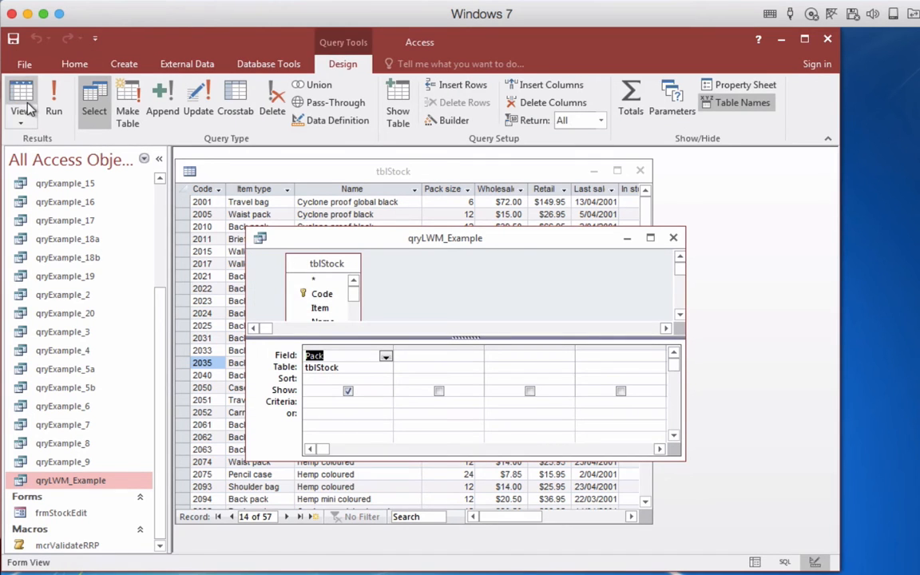
pyautogui.click(22, 96)
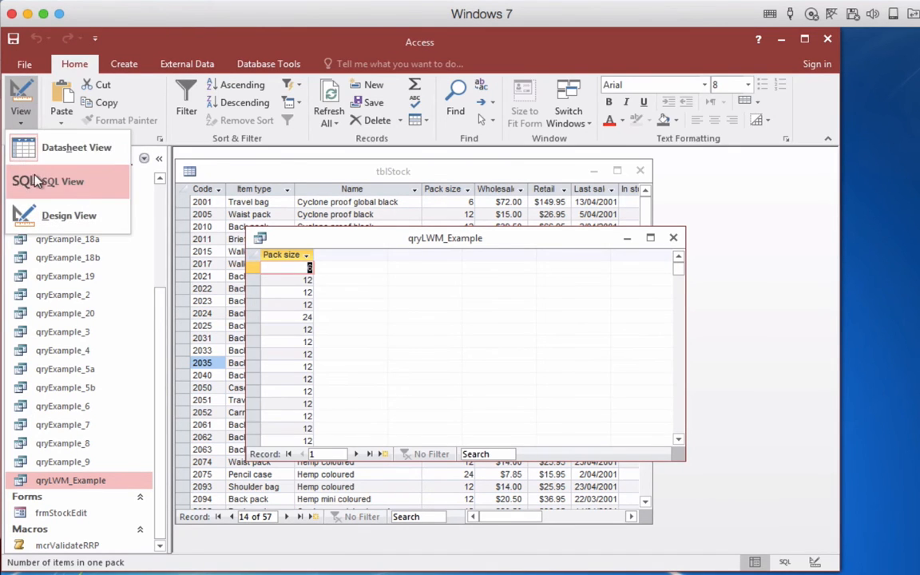
pyautogui.click(61, 182)
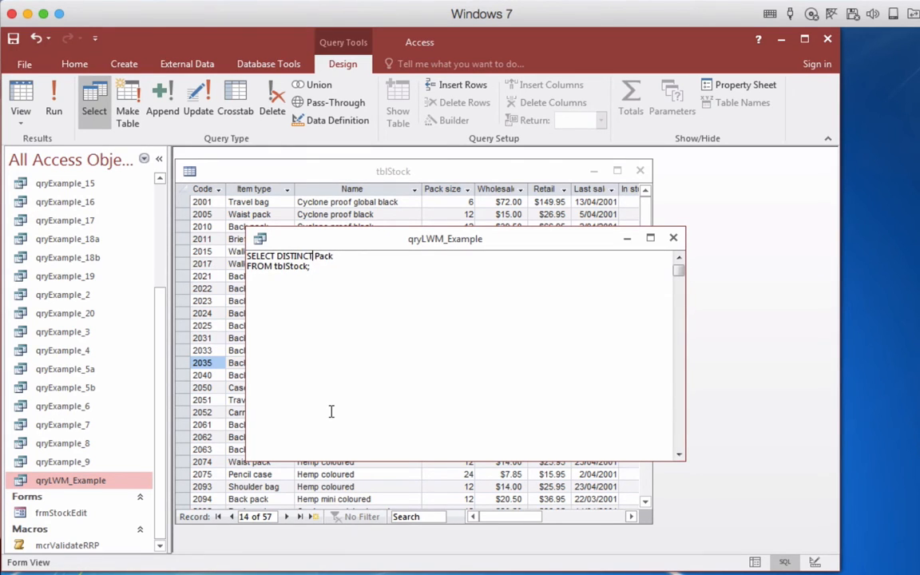
pyautogui.moveTo(313, 310)
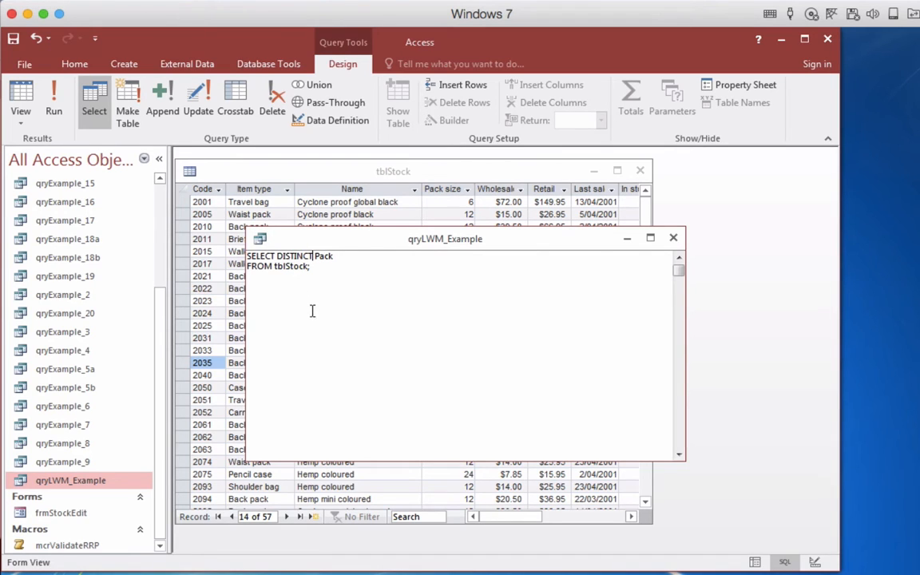
pyautogui.moveTo(483, 216)
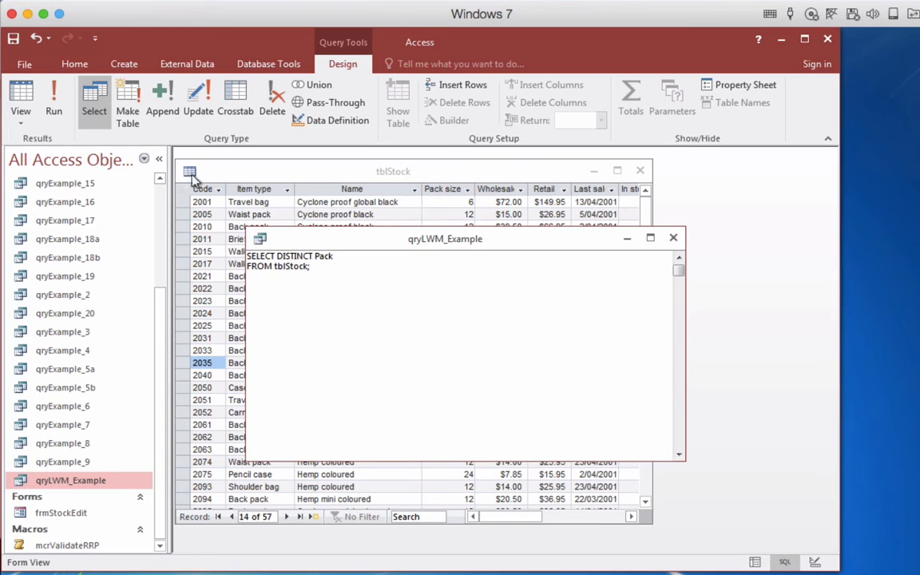
pyautogui.click(54, 95)
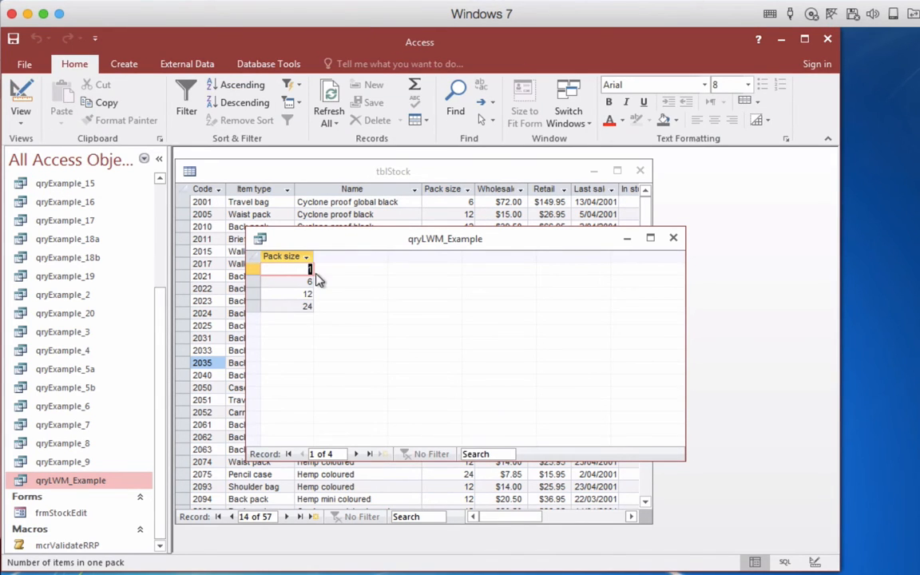
pyautogui.moveTo(367, 240)
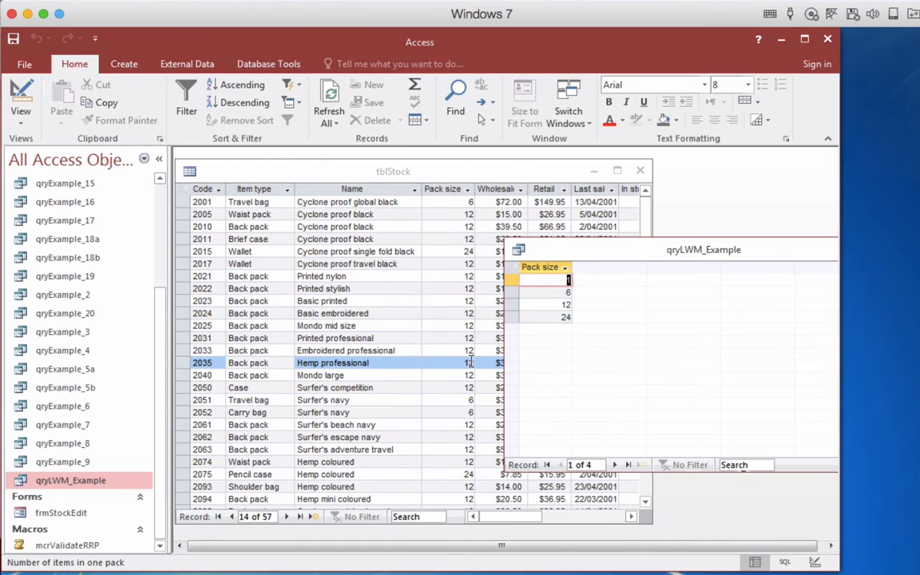
pyautogui.moveTo(556, 289)
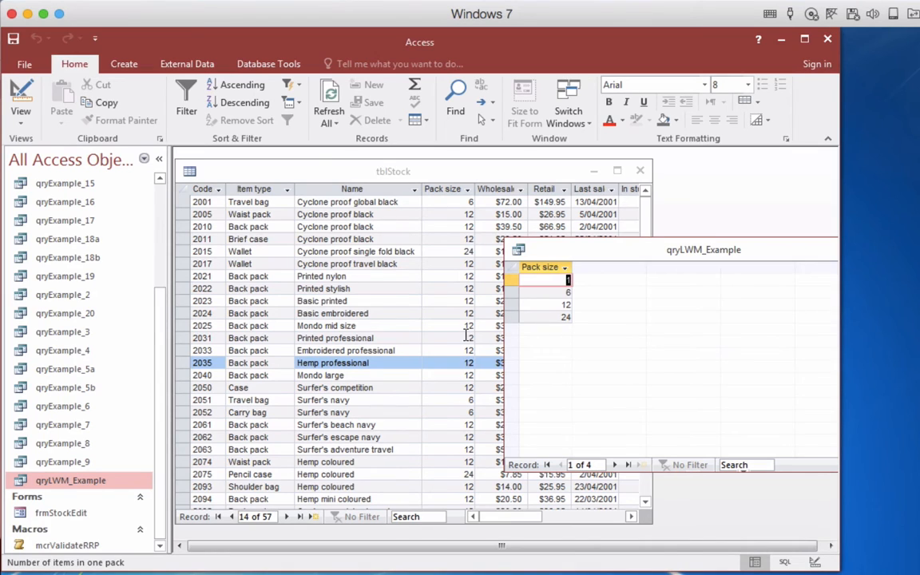
pyautogui.moveTo(471, 313)
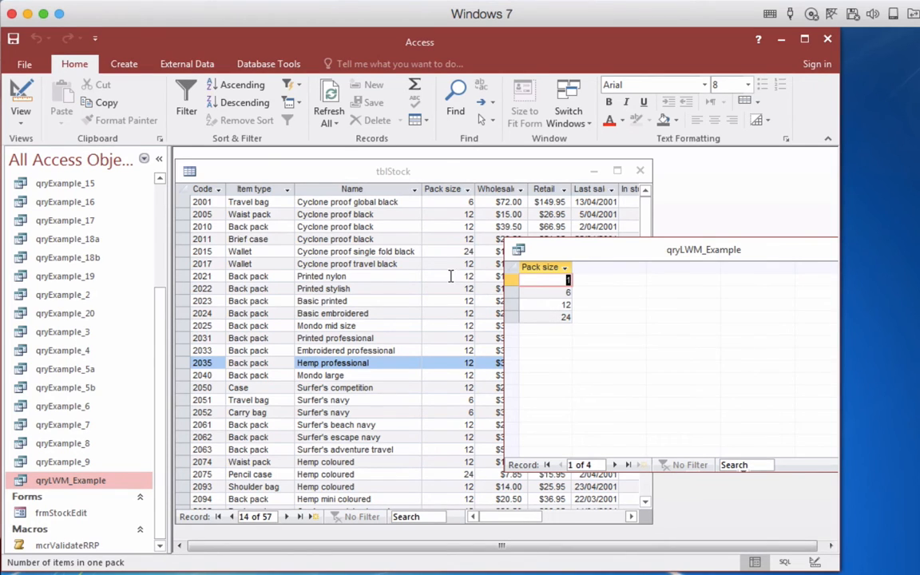
pyautogui.moveTo(370, 246)
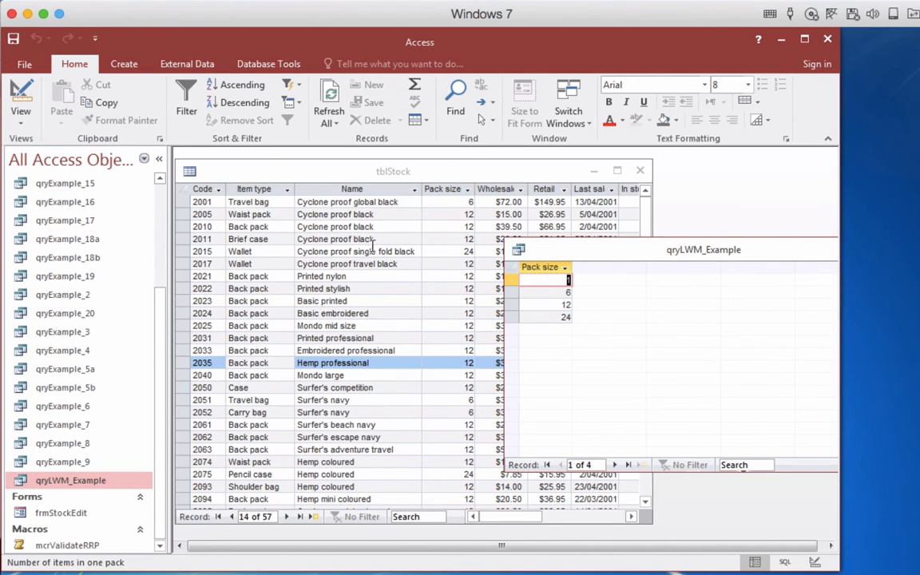
# Return to the query's SQL text to drop DISTINCT and restore all 57 Pack records.
pyautogui.click(21, 96)
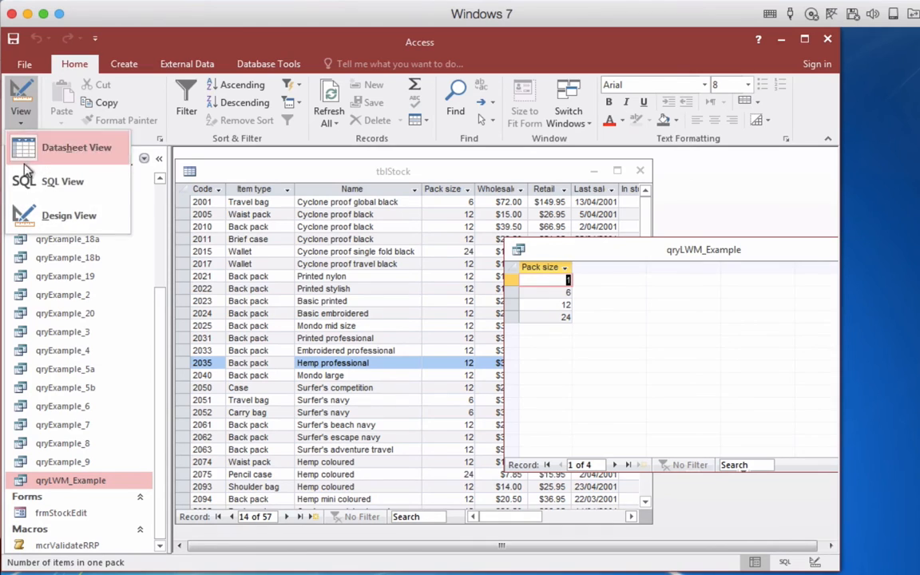
pyautogui.click(62, 182)
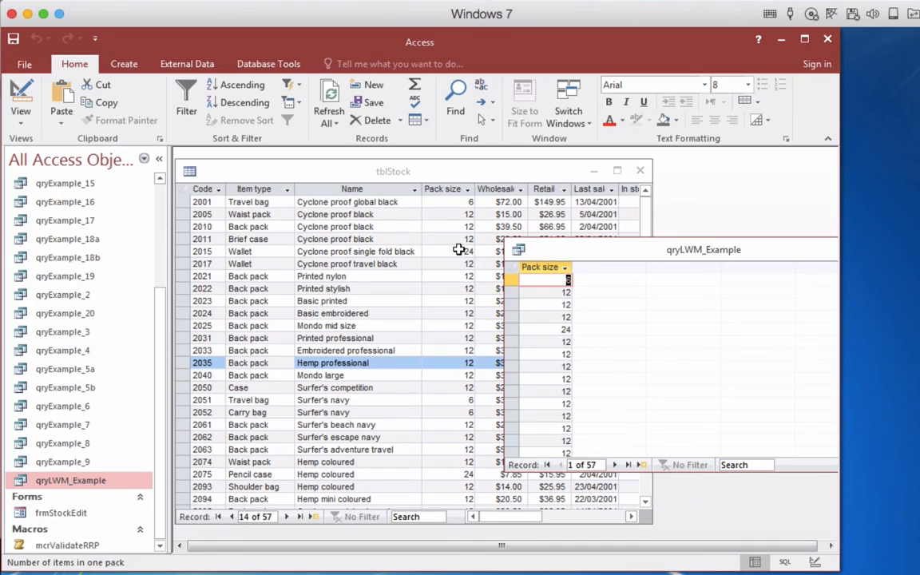
pyautogui.moveTo(441, 291)
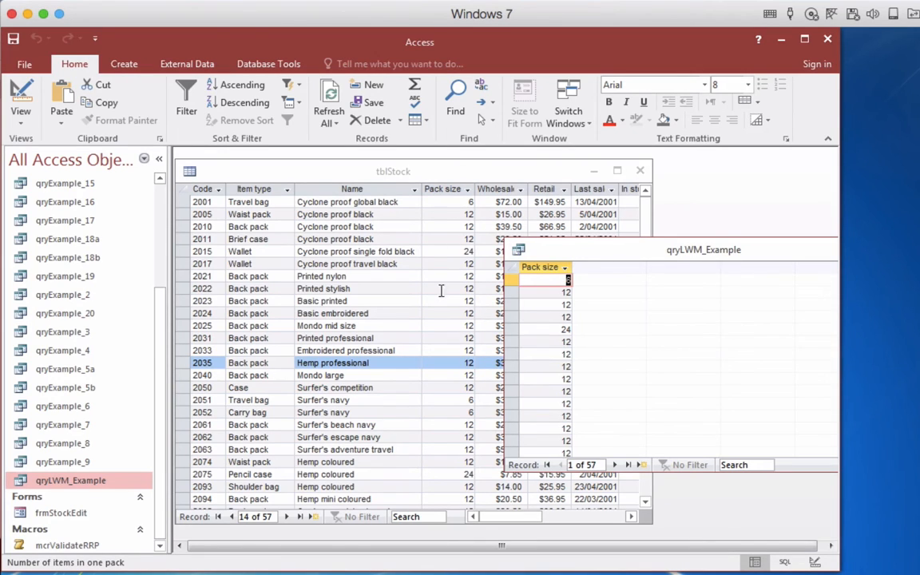
pyautogui.moveTo(453, 208)
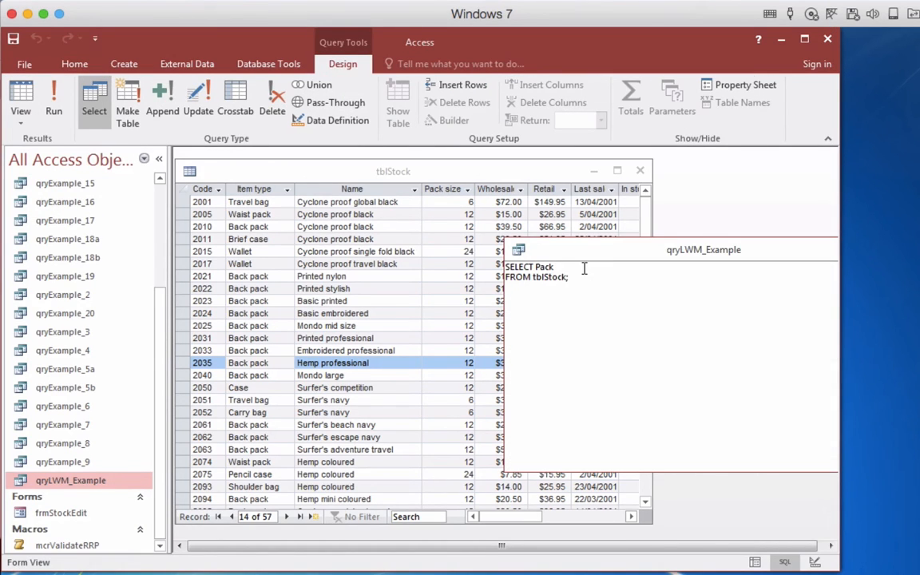
# Add ', WSP' after Pack and run it to show pack size with wholesale price.
pyautogui.write(', WSP')
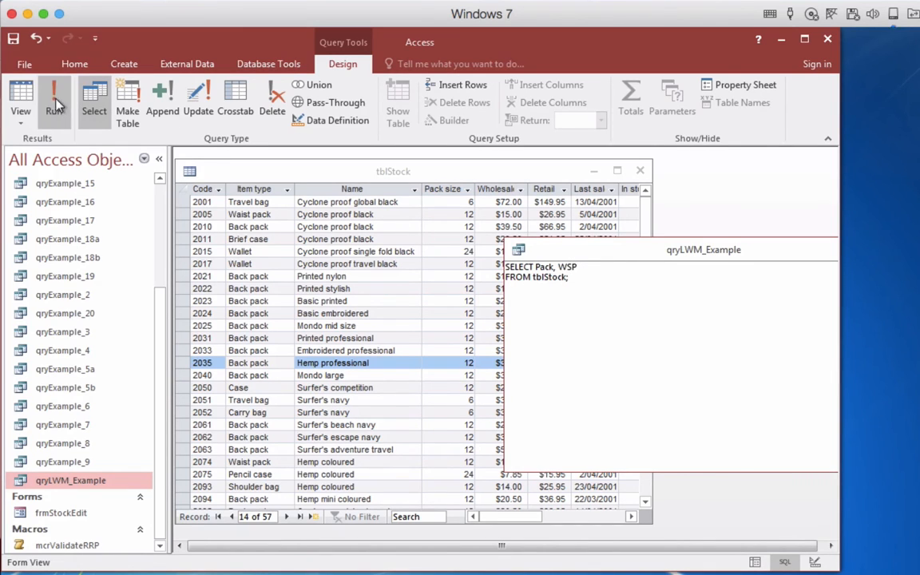
pyautogui.click(55, 96)
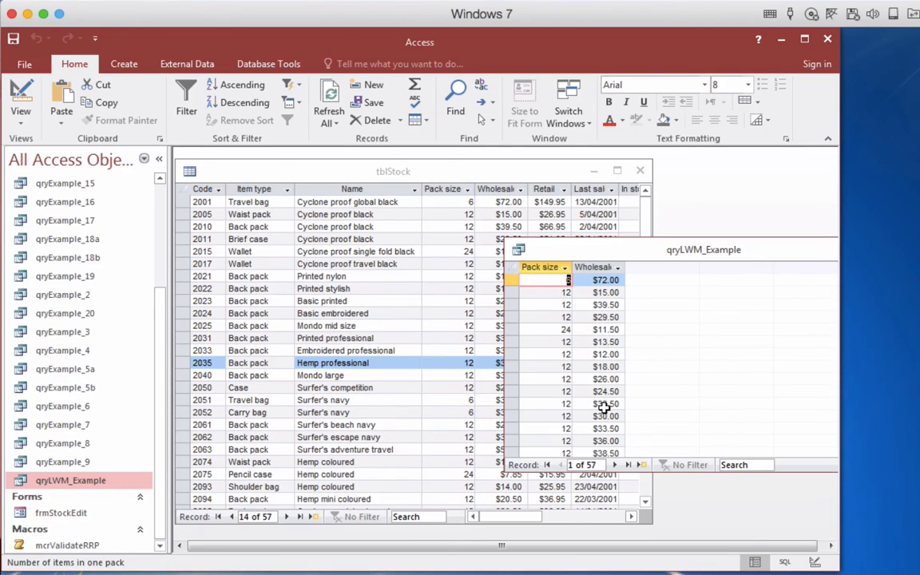
pyautogui.moveTo(21, 112)
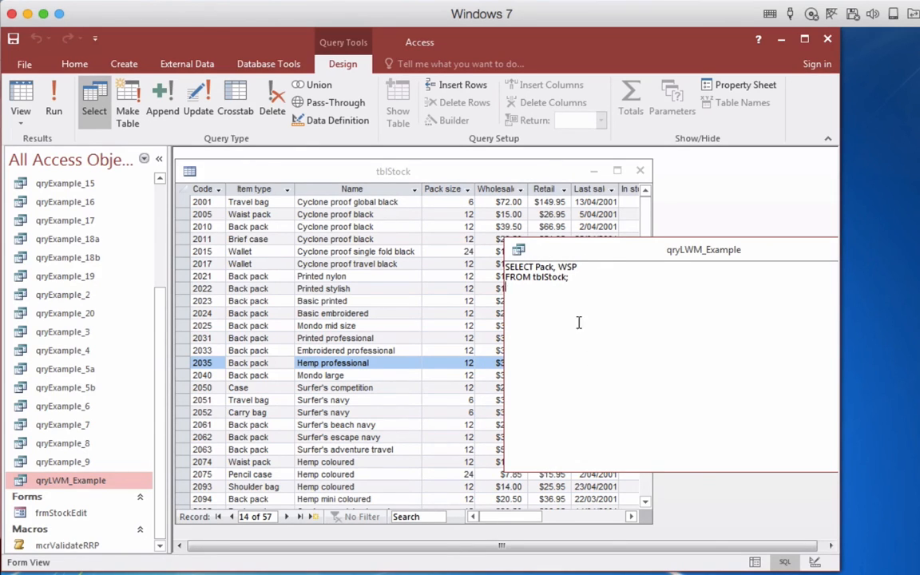
pyautogui.moveTo(567, 317)
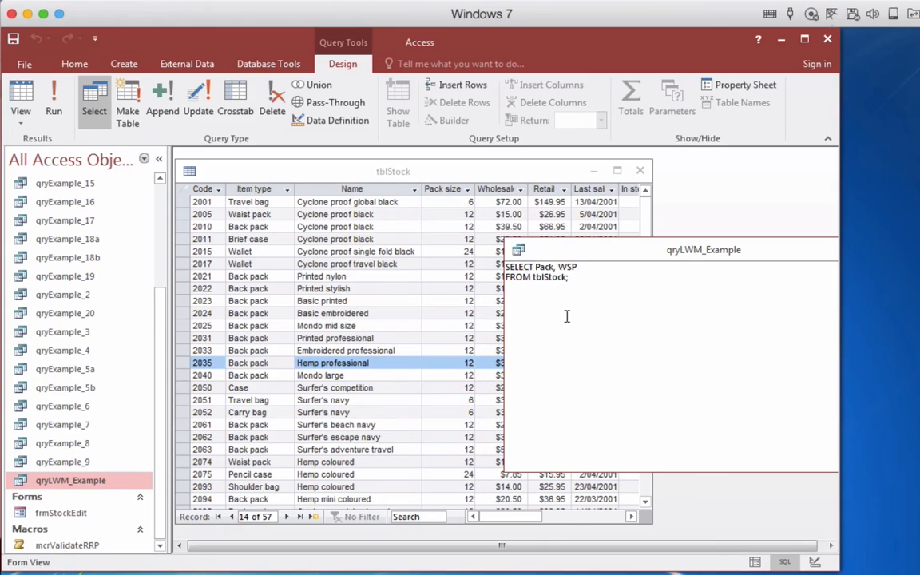
pyautogui.moveTo(553, 322)
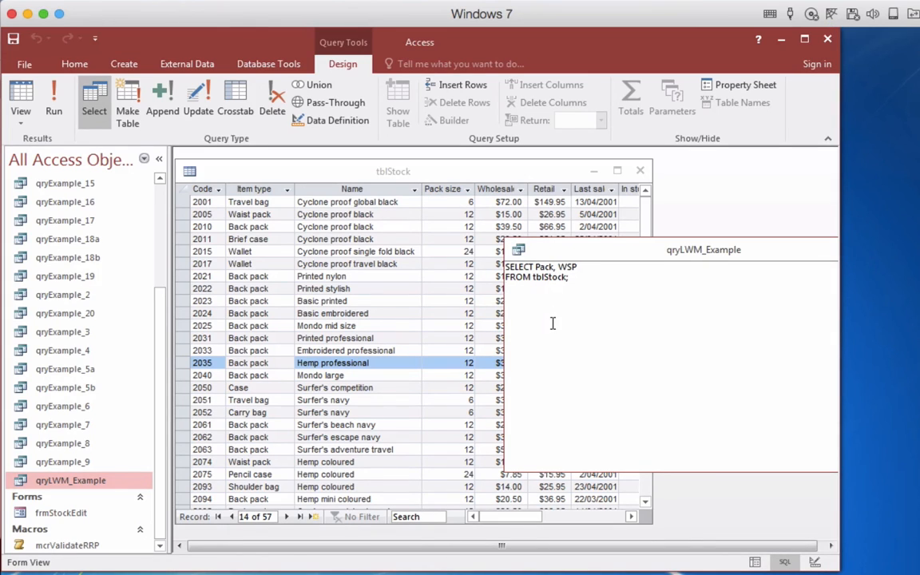